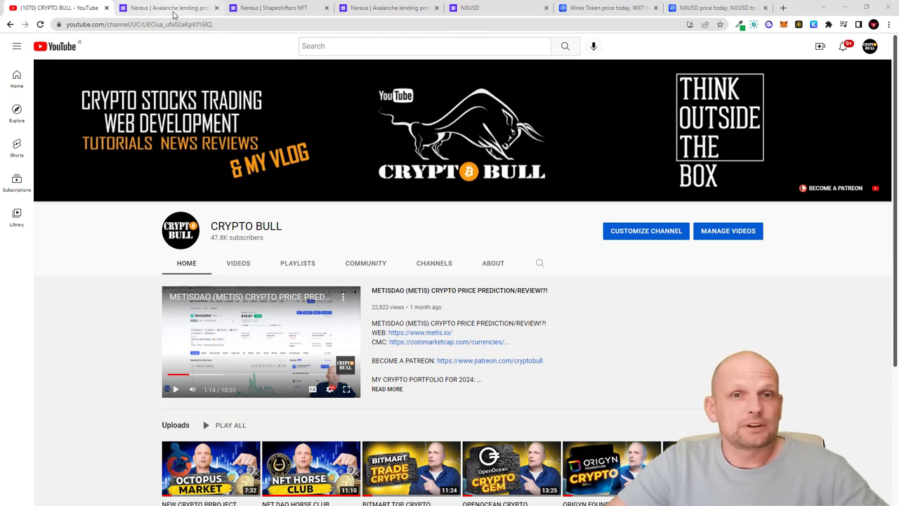
# Switch to the 'Nereus | Avalanche lending protocol' homepage tab.
pyautogui.click(169, 8)
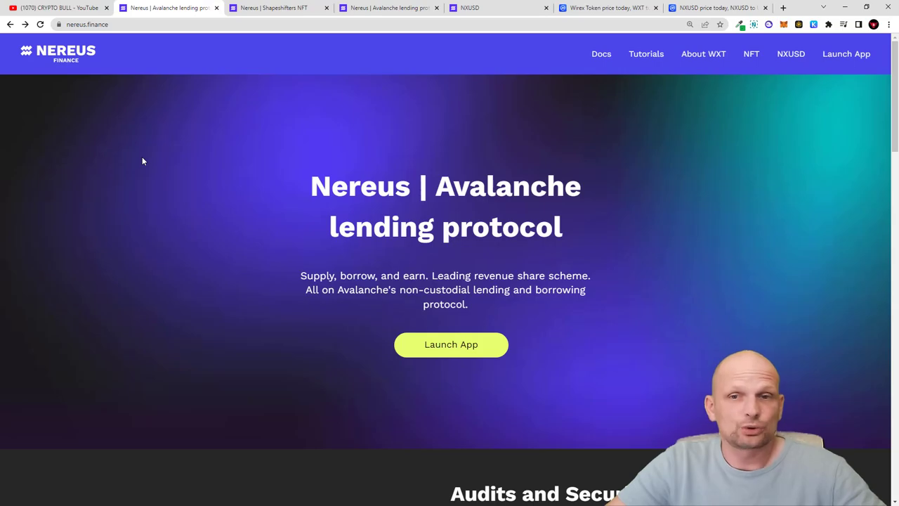
pyautogui.click(60, 8)
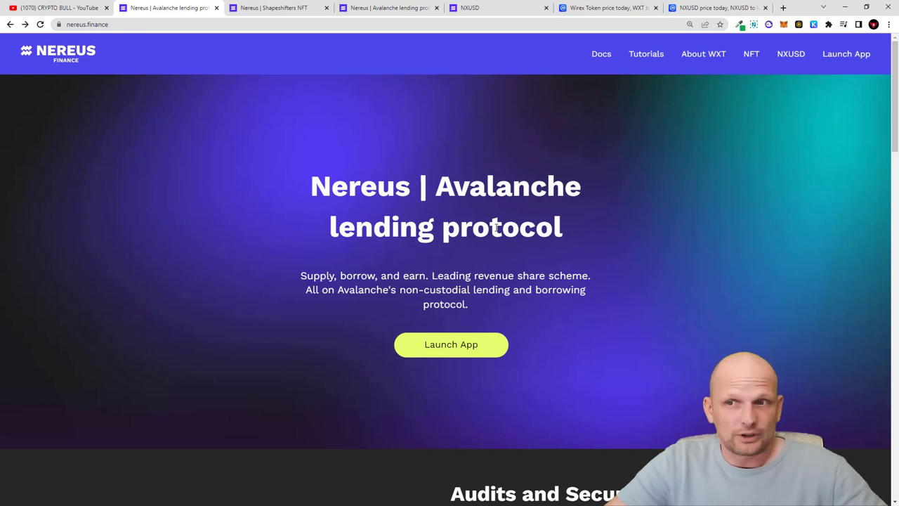
# Switch to the CoinMarketCap 'NXUSD price today' tab.
pyautogui.click(716, 8)
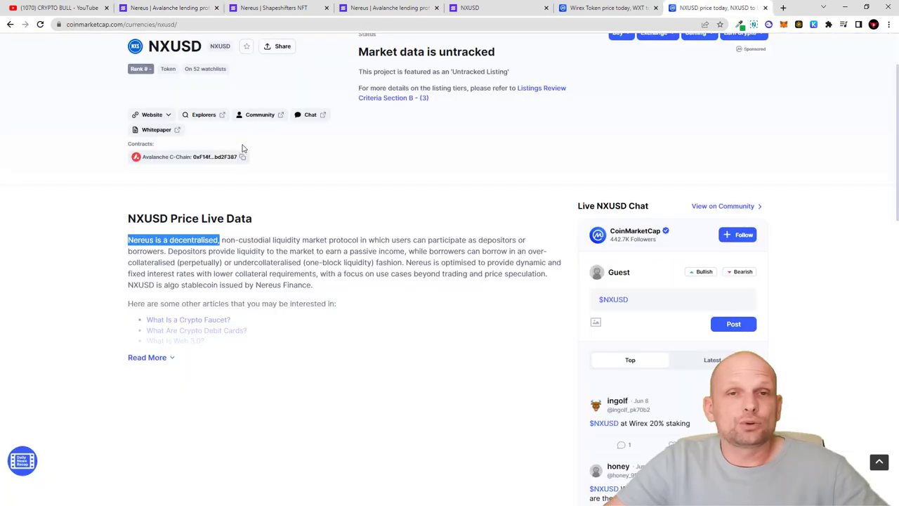
pyautogui.moveTo(223, 104)
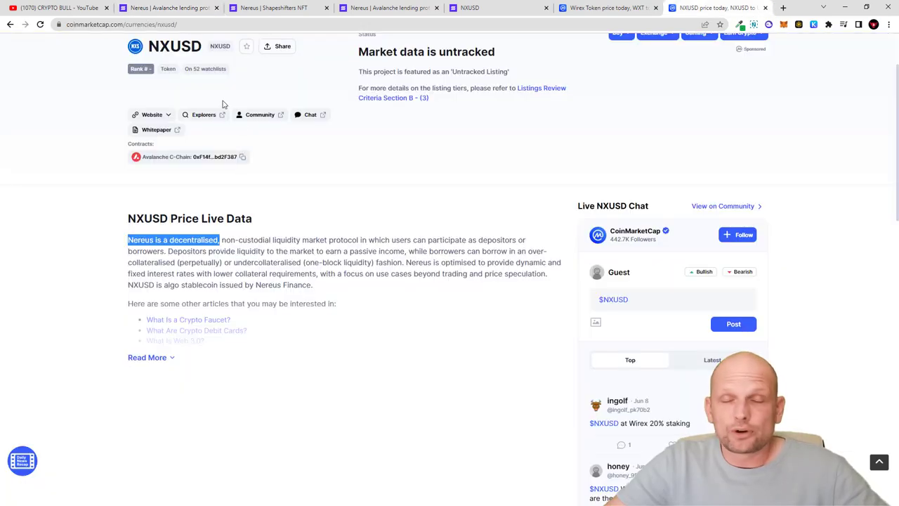
pyautogui.moveTo(167, 63)
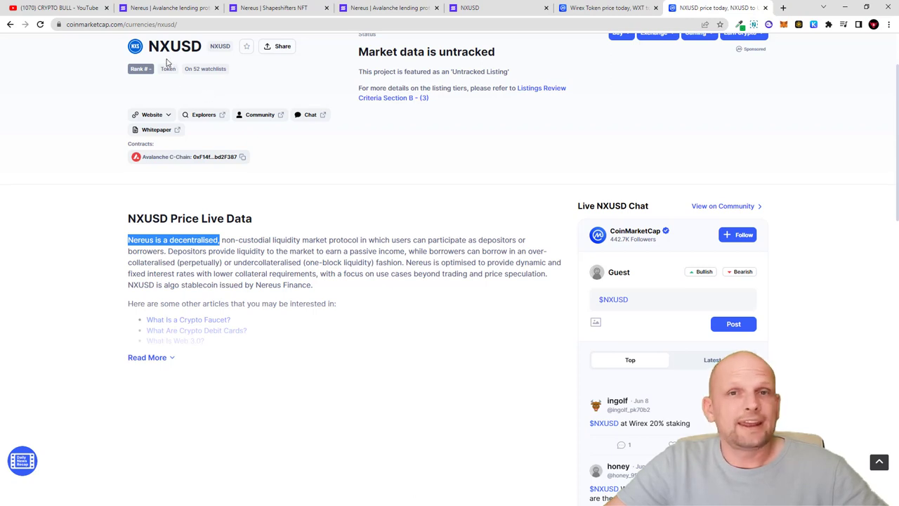
pyautogui.moveTo(195, 213)
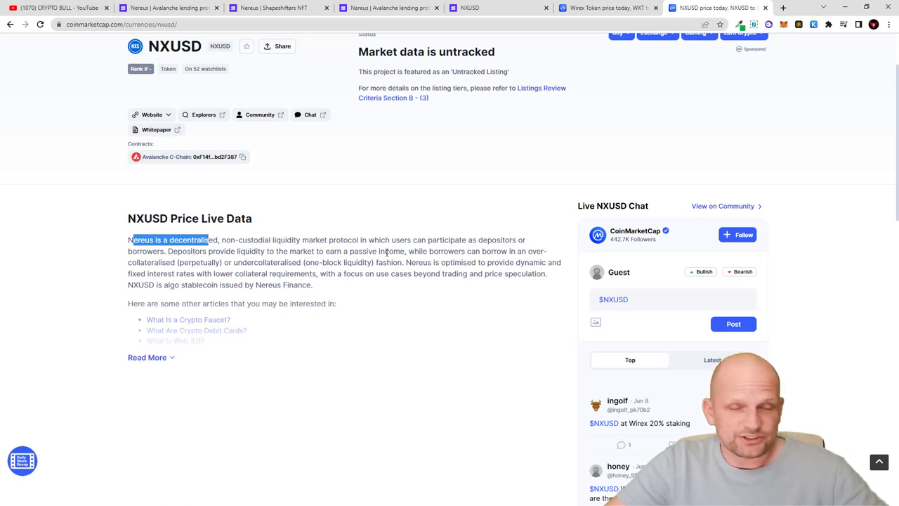
# Return to the Nereus homepage and scroll to the Ambisafe audit under Audits and Security.
pyautogui.click(168, 8)
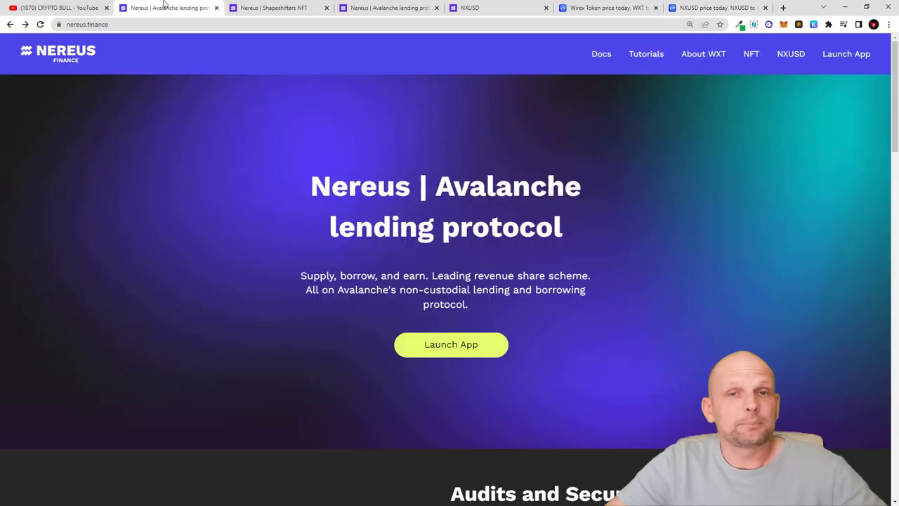
pyautogui.scroll(-3)
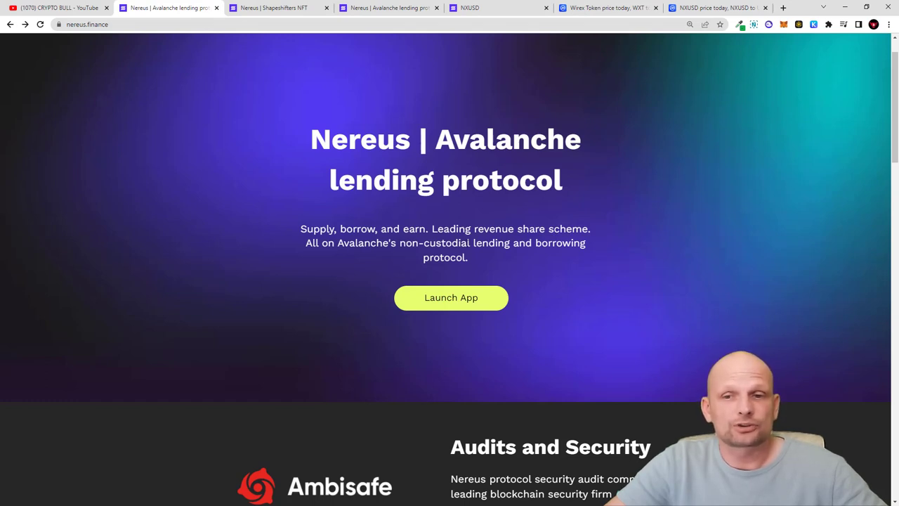
pyautogui.moveTo(520, 255)
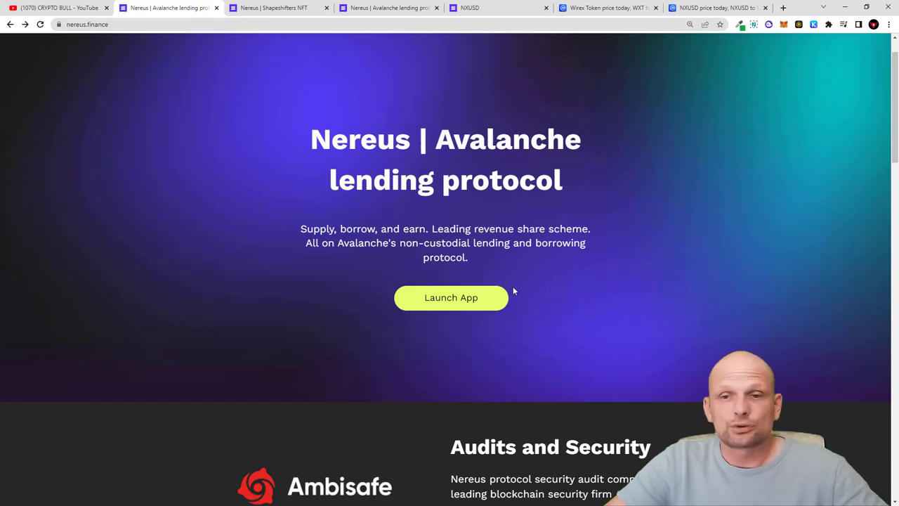
pyautogui.moveTo(451, 297)
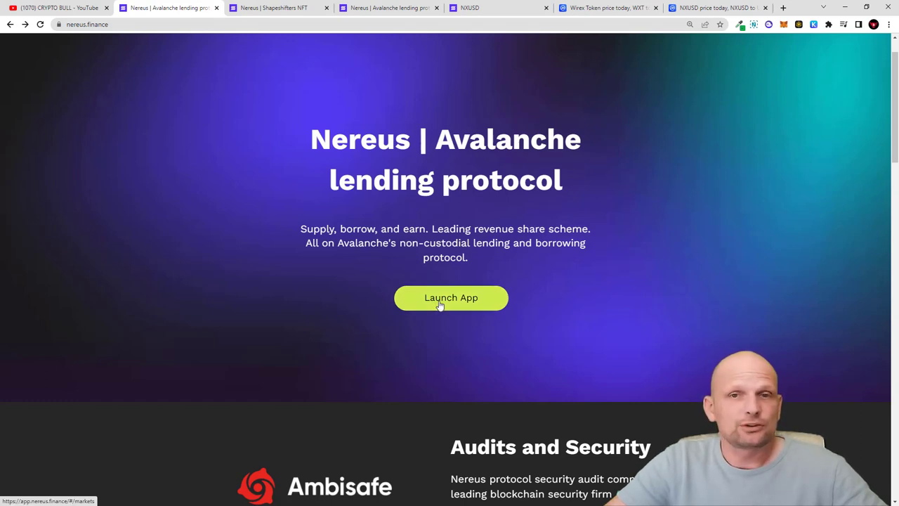
# Open the NXUSD Markets table with AVAX, DAI, WBTC, WETH and WXT borrowing figures.
pyautogui.click(451, 297)
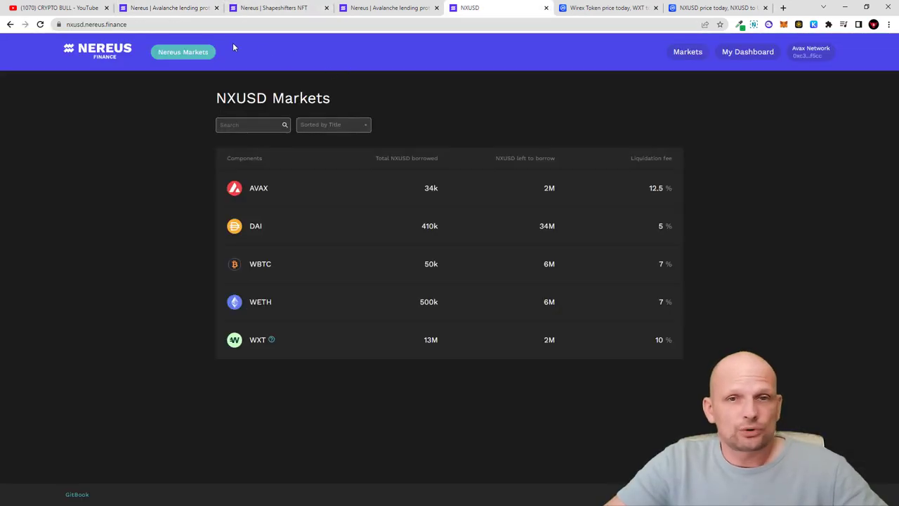
pyautogui.moveTo(386, 137)
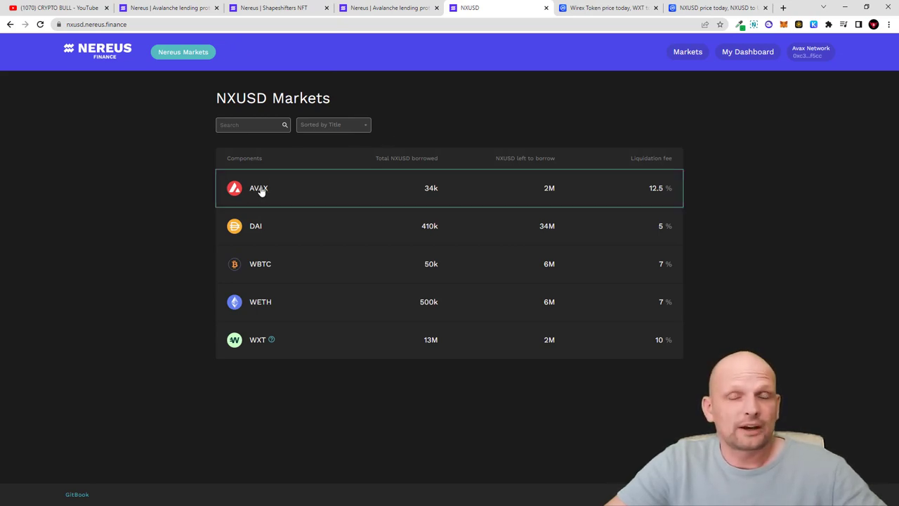
pyautogui.moveTo(259, 205)
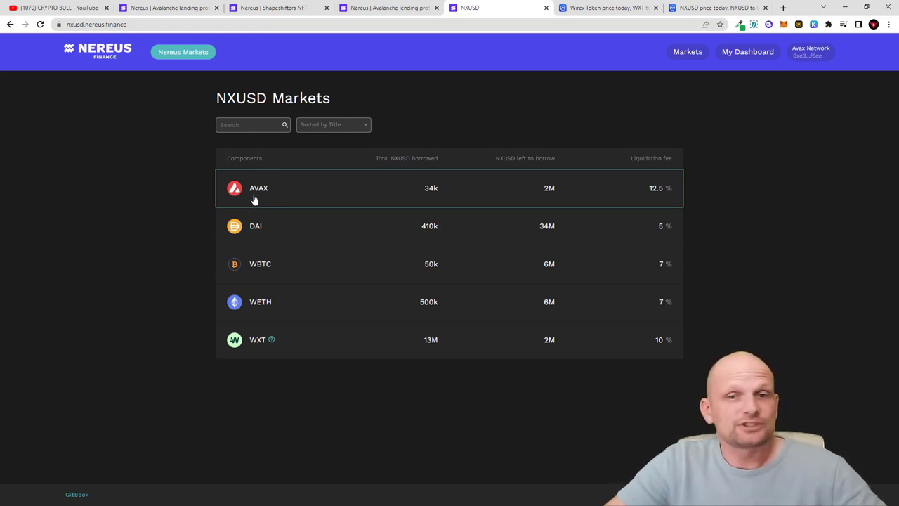
pyautogui.moveTo(255, 232)
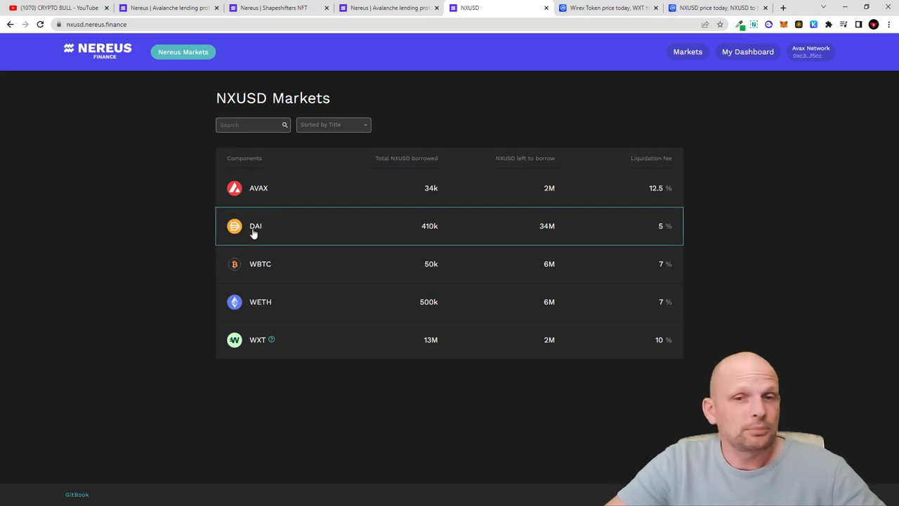
pyautogui.moveTo(254, 302)
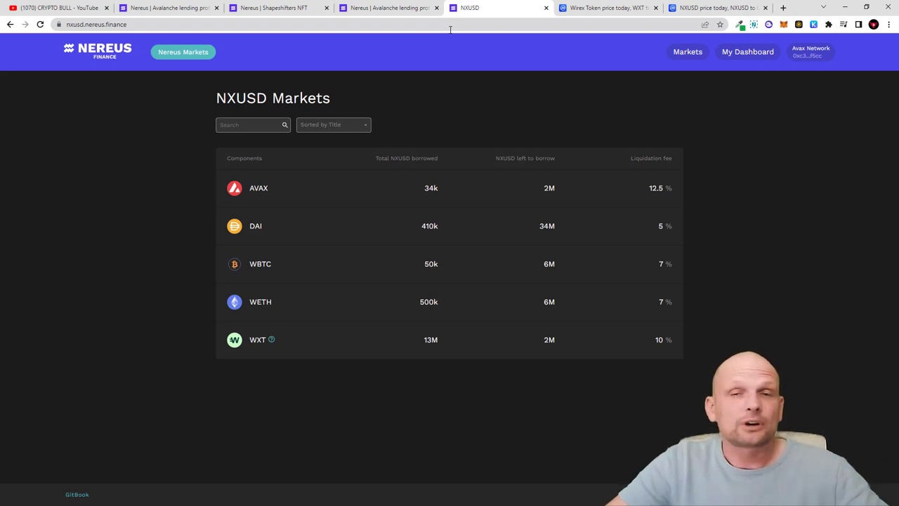
# Return to the Nereus homepage and scroll down to the three WXT utility cards.
pyautogui.click(169, 8)
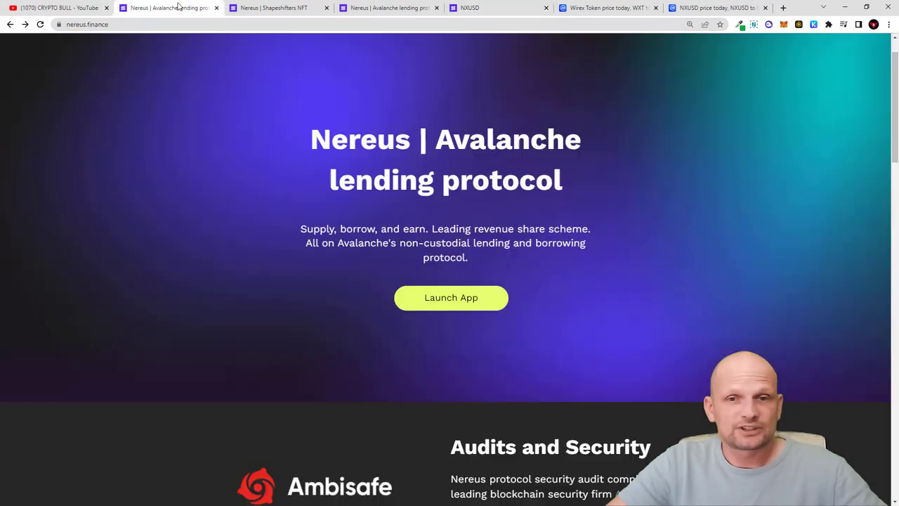
pyautogui.scroll(-3)
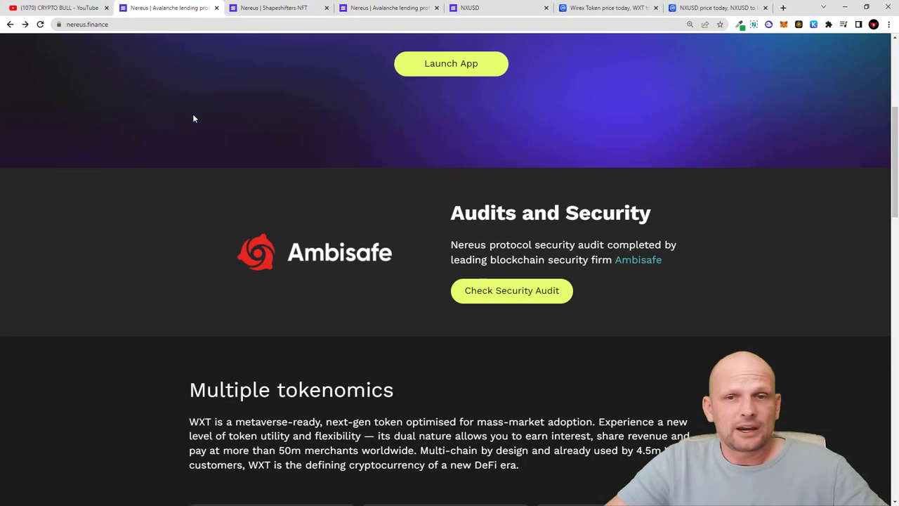
pyautogui.scroll(-3)
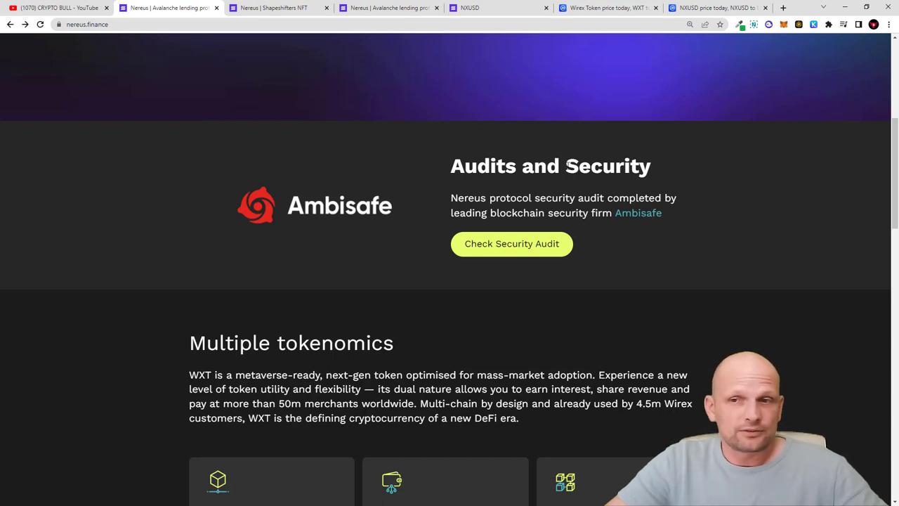
pyautogui.scroll(-3)
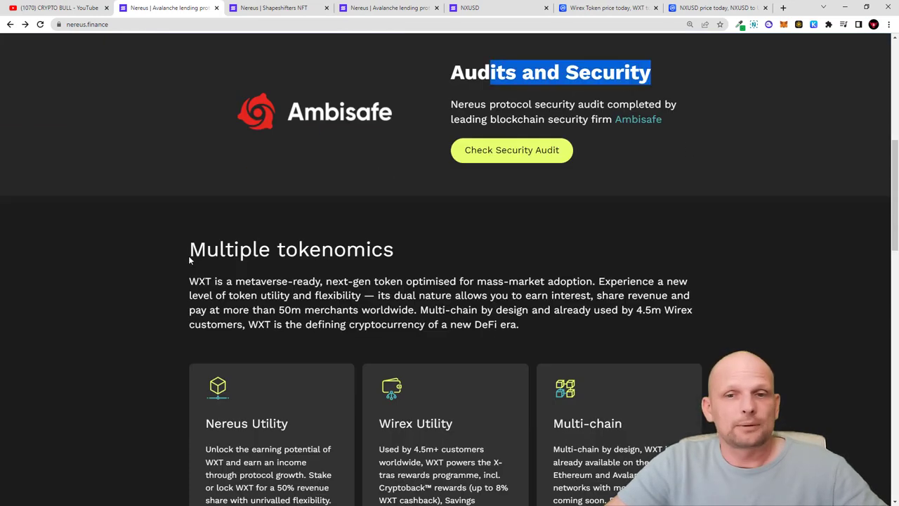
pyautogui.scroll(-3)
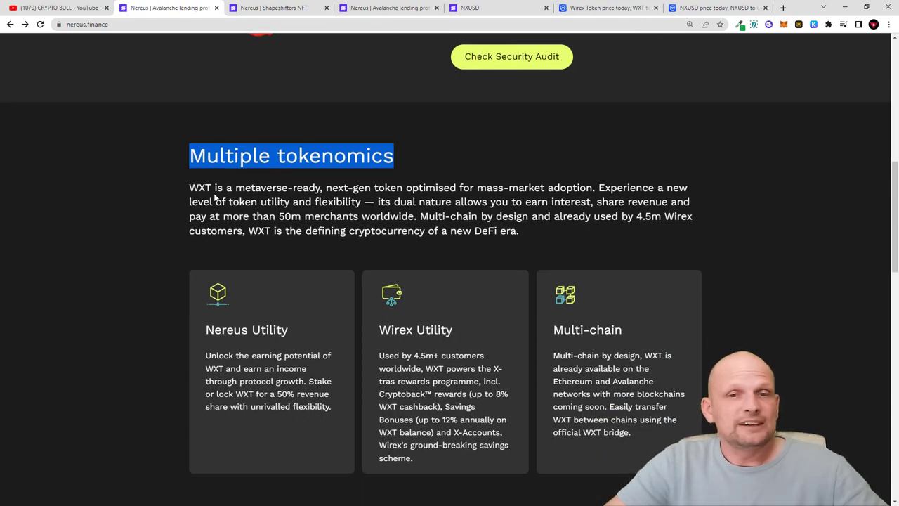
pyautogui.moveTo(216, 198)
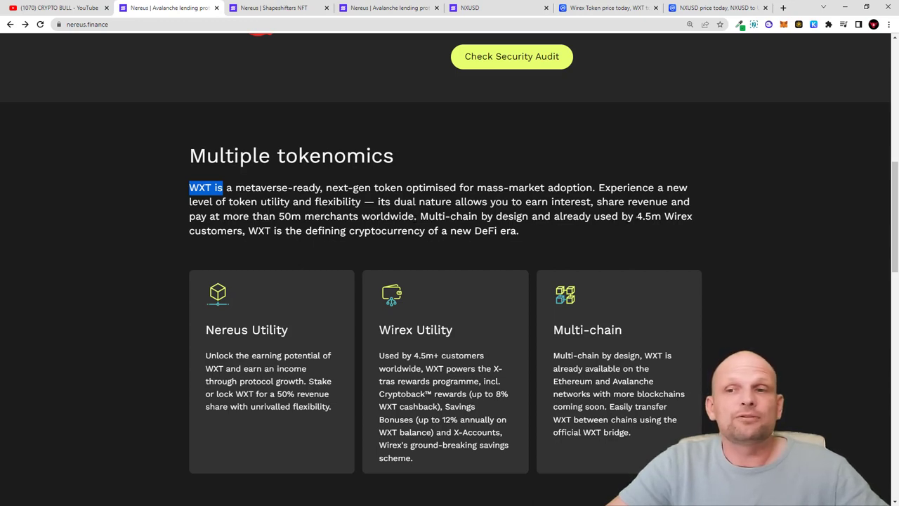
pyautogui.moveTo(641, 231)
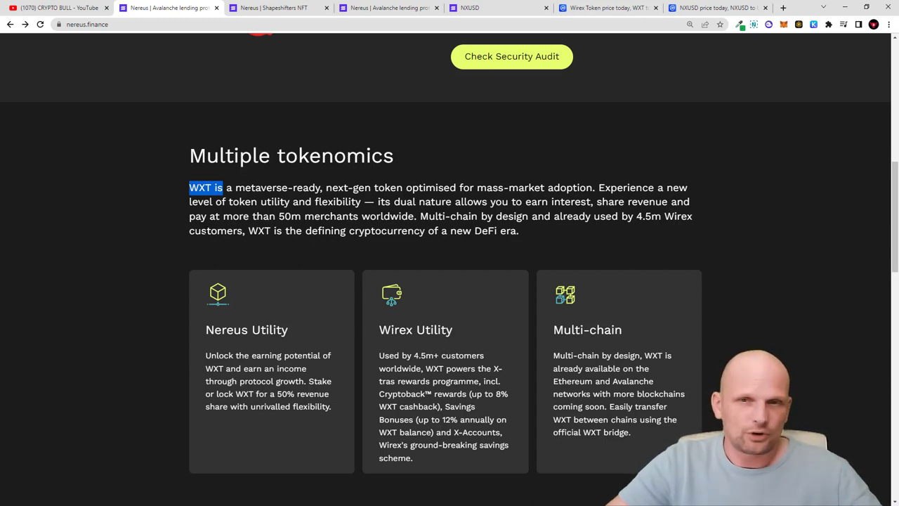
pyautogui.moveTo(320, 242)
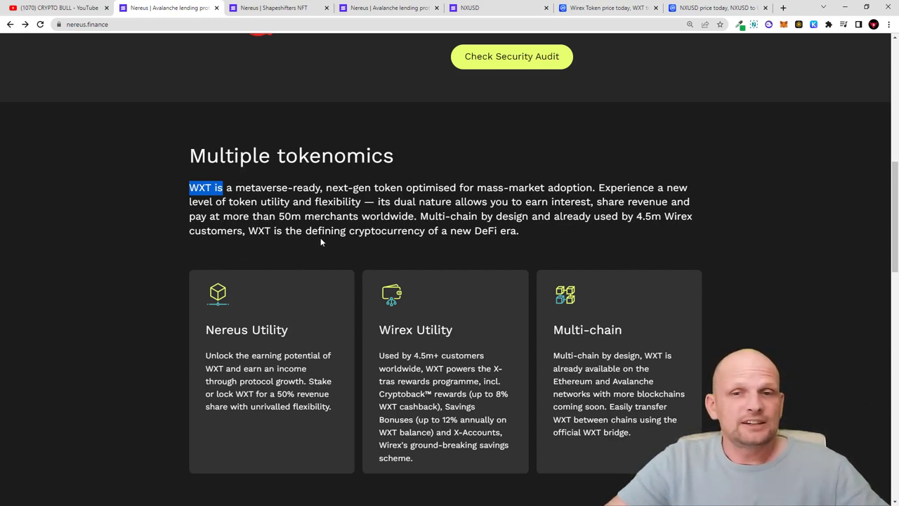
pyautogui.moveTo(474, 240)
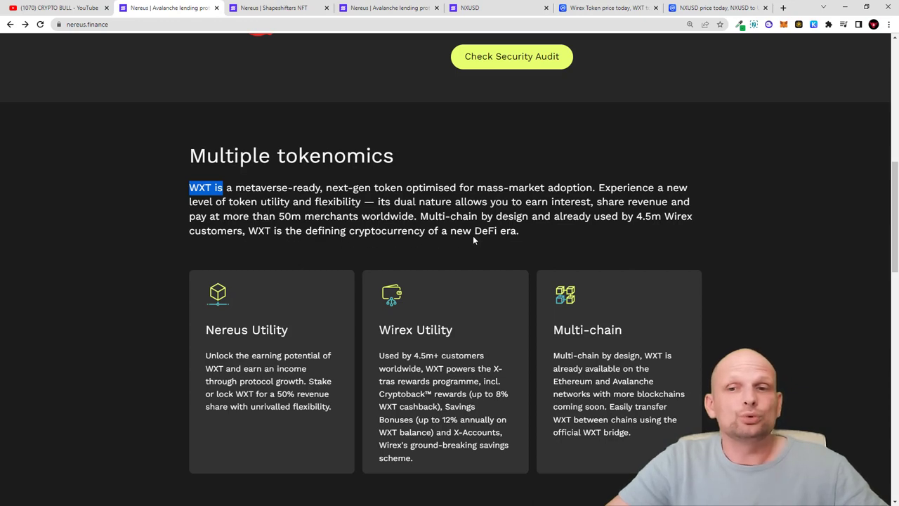
# Highlight the Multi-chain heading and scroll through WXT rewards to Buy & Bridge WXT.
pyautogui.scroll(-3)
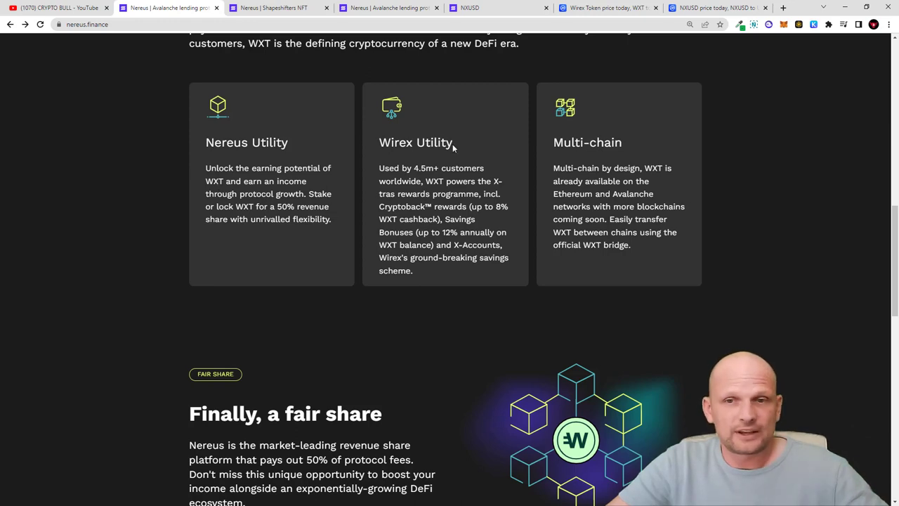
pyautogui.moveTo(435, 177)
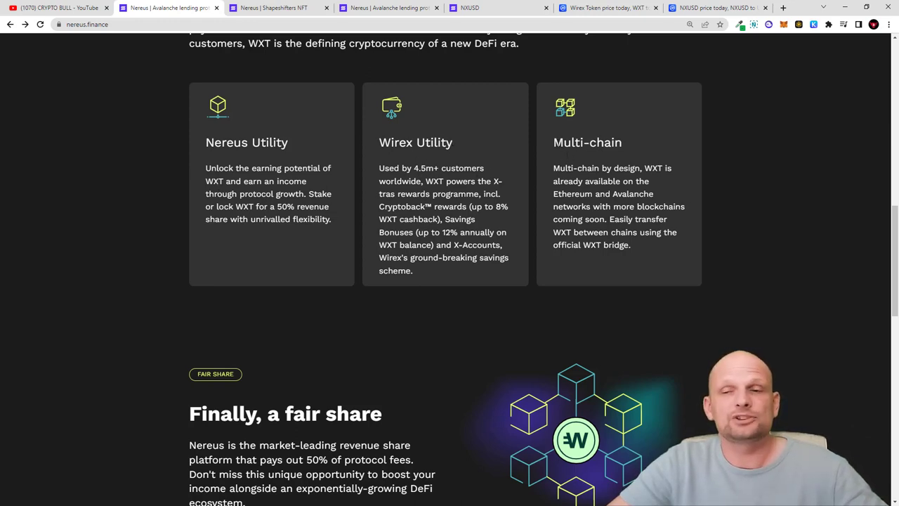
pyautogui.doubleClick(587, 142)
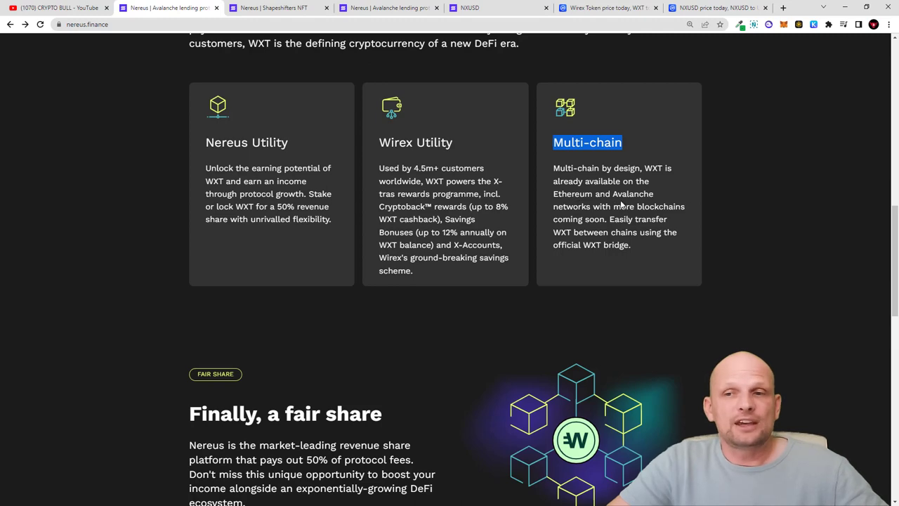
pyautogui.scroll(-3)
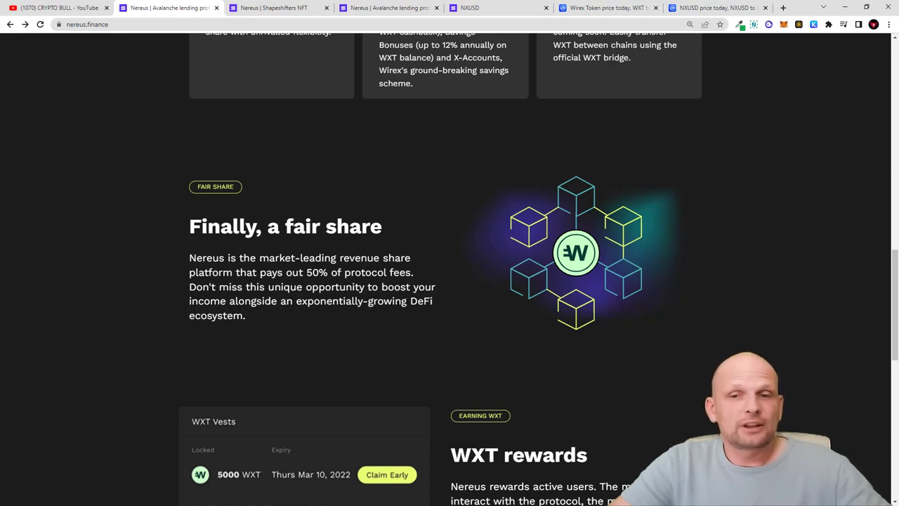
pyautogui.scroll(-3)
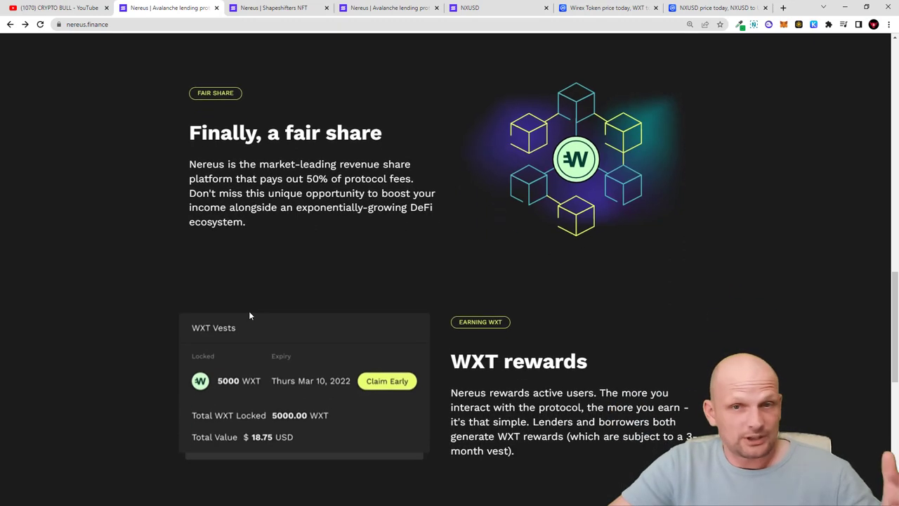
pyautogui.scroll(-3)
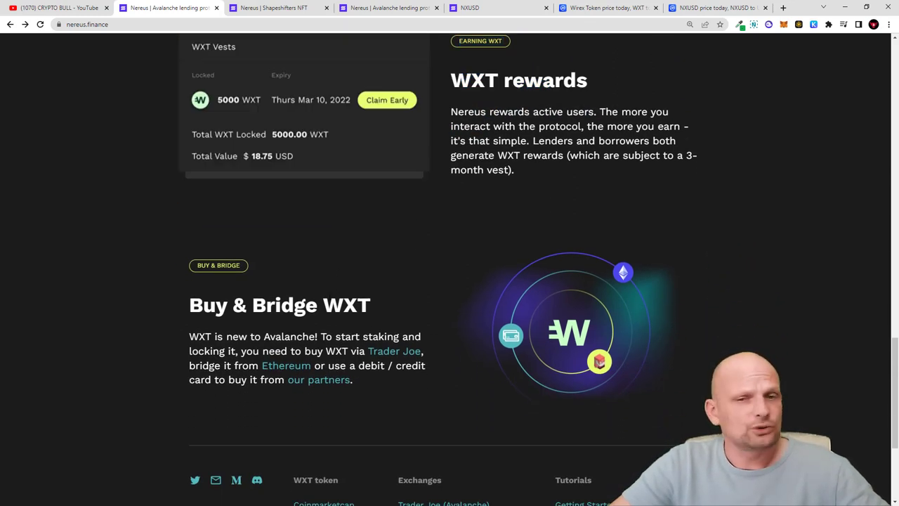
pyautogui.scroll(3)
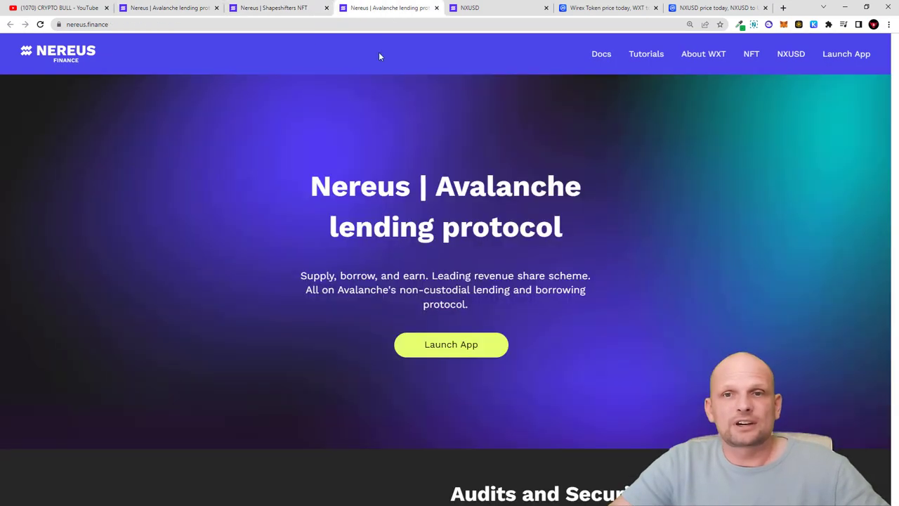
# Show the NXUSD Markets page listing AVAX, DAI, WBTC, WETH and WXT again.
pyautogui.click(451, 344)
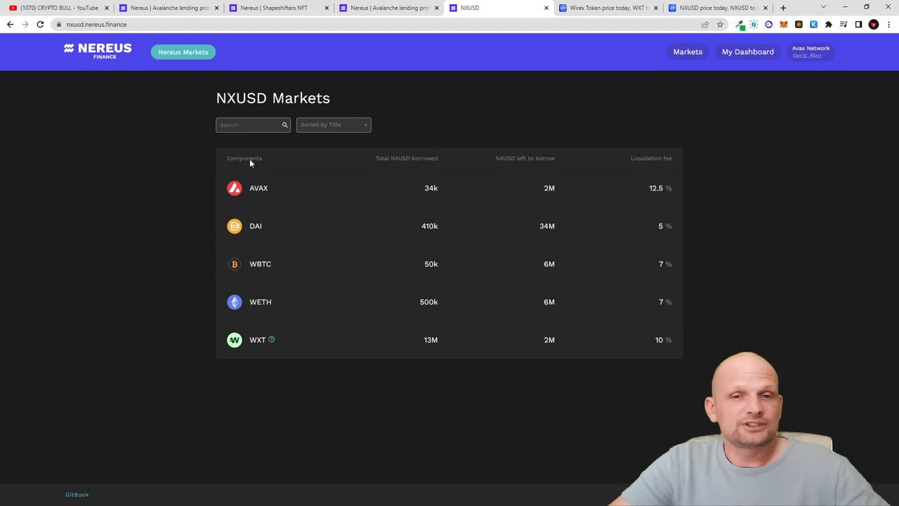
pyautogui.moveTo(267, 368)
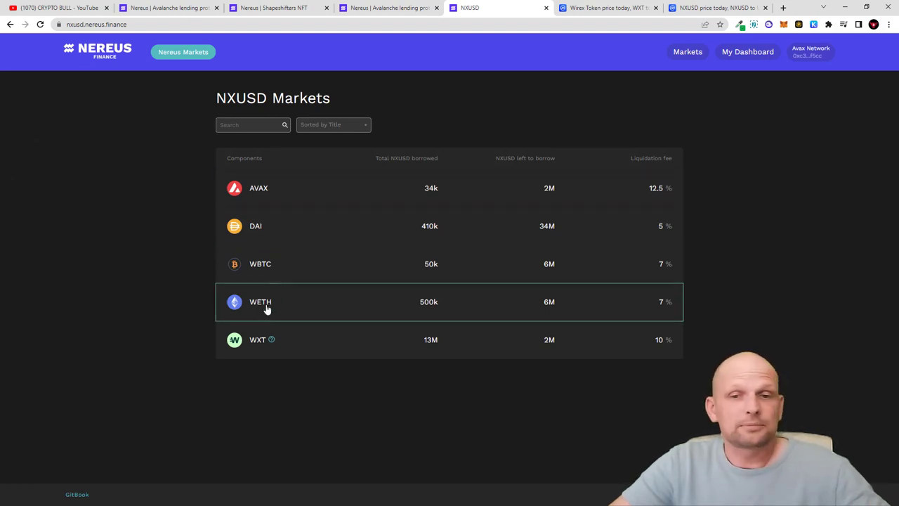
pyautogui.moveTo(264, 350)
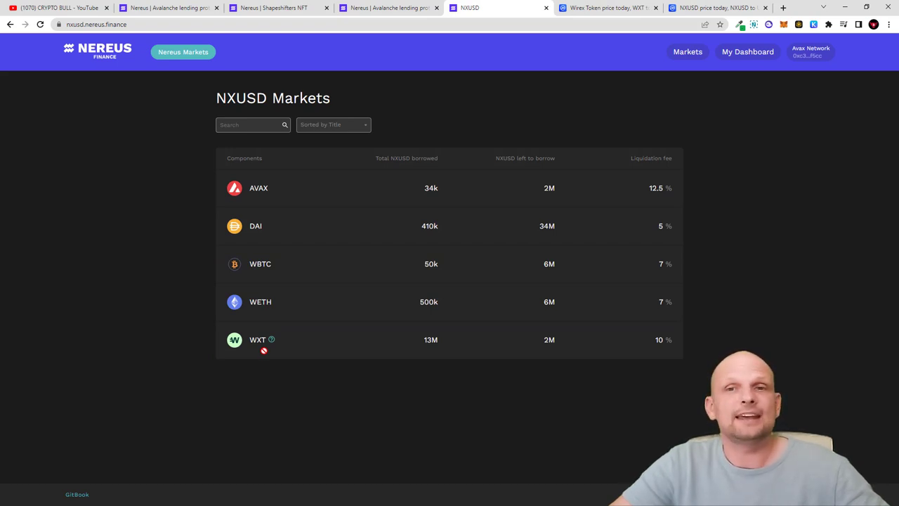
pyautogui.moveTo(278, 7)
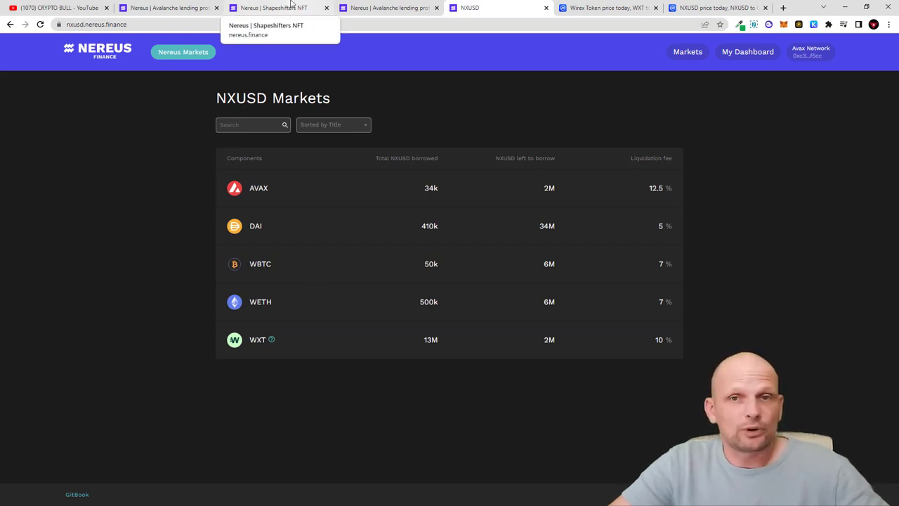
# Open the Shapeshifters NFT tab, scroll down briefly, then return to the top.
pyautogui.click(279, 7)
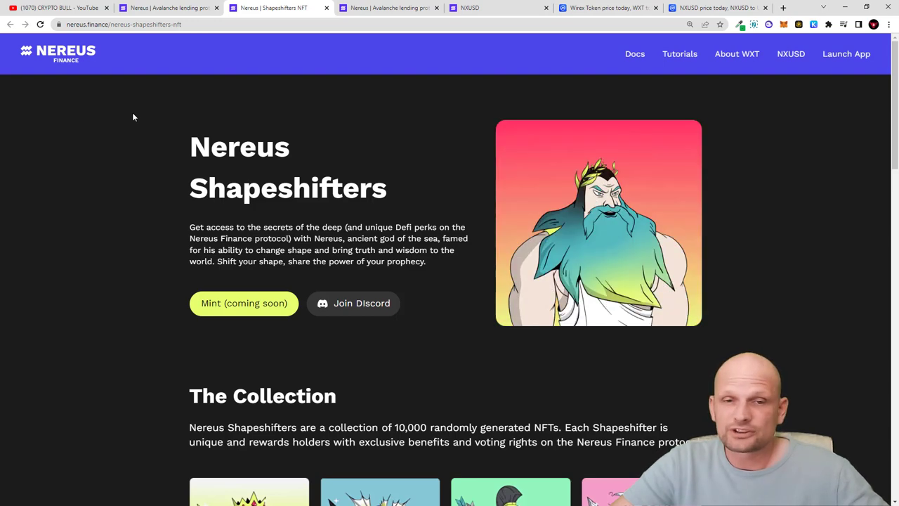
pyautogui.scroll(-3)
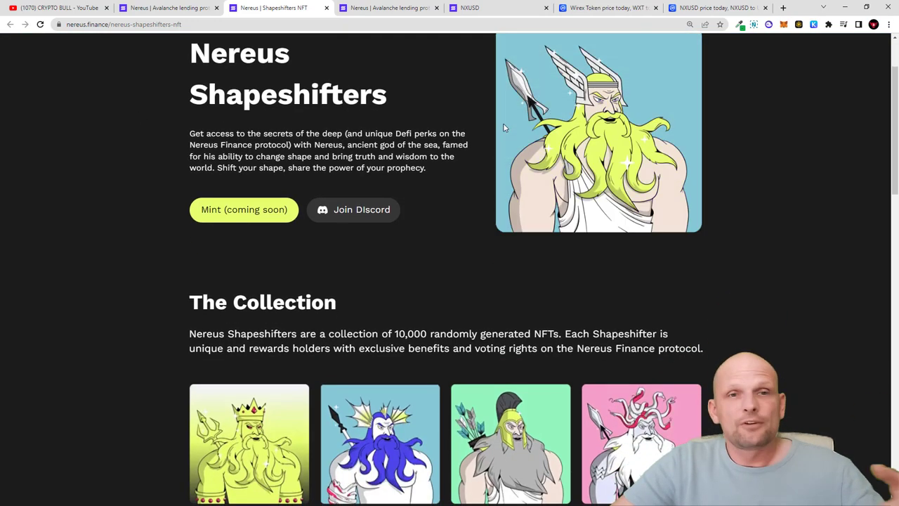
pyautogui.scroll(3)
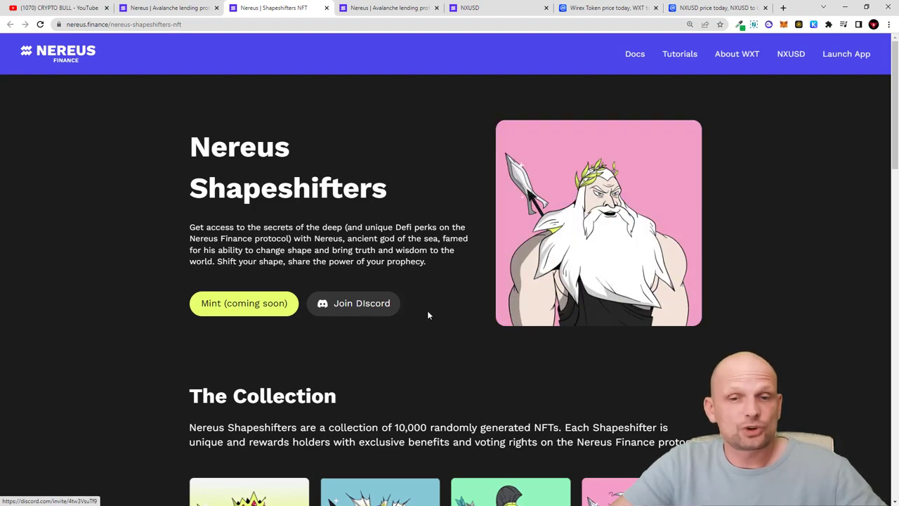
# Highlight the 10,000 collection size figure and scroll past the gallery toward Tokenomics.
pyautogui.scroll(-3)
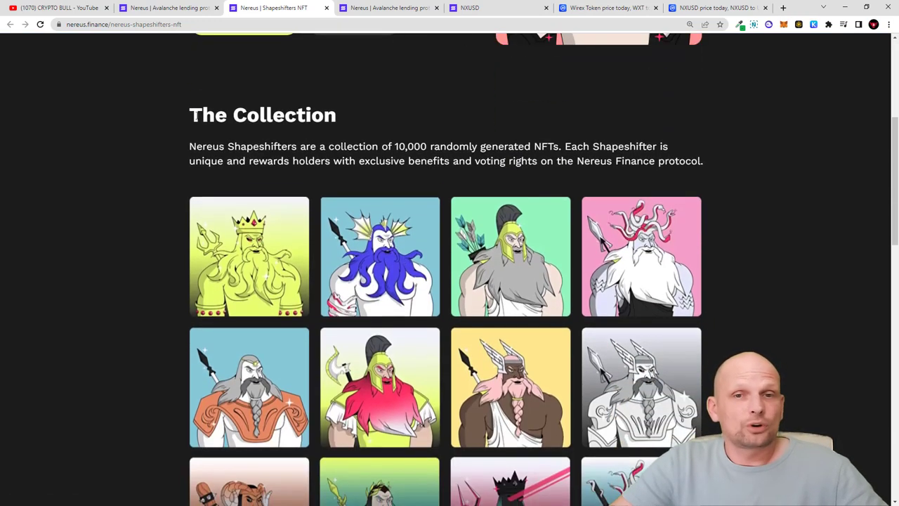
pyautogui.doubleClick(262, 115)
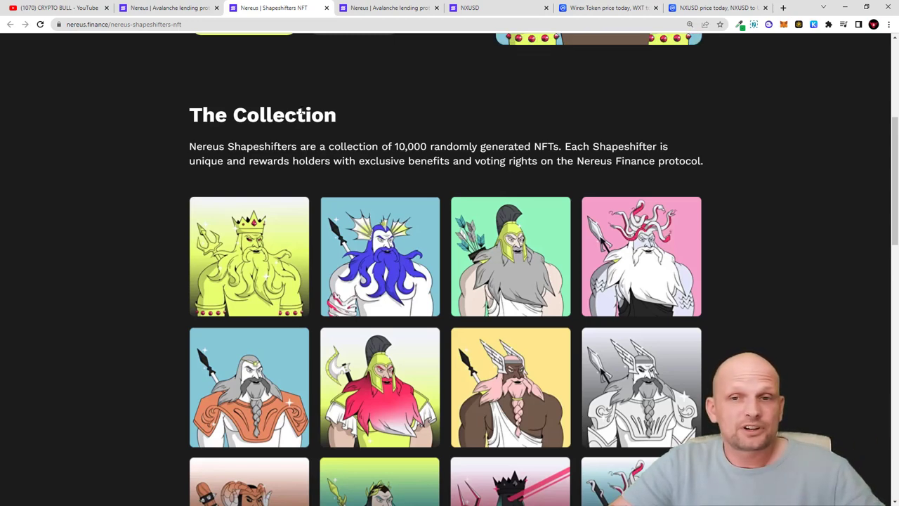
pyautogui.doubleClick(411, 146)
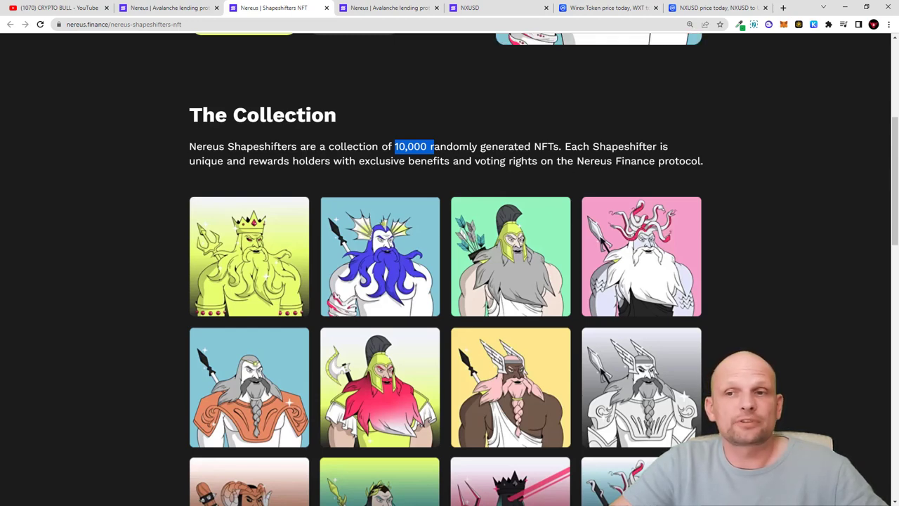
pyautogui.scroll(-3)
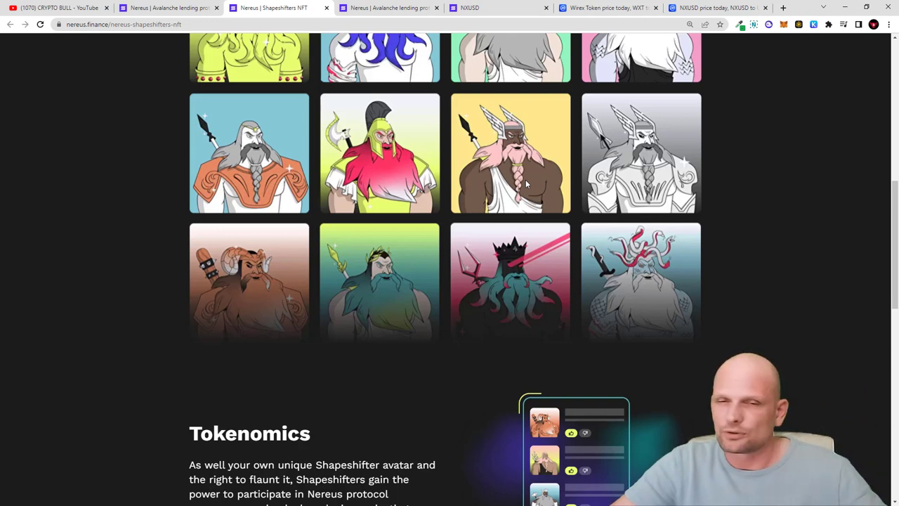
pyautogui.moveTo(495, 178)
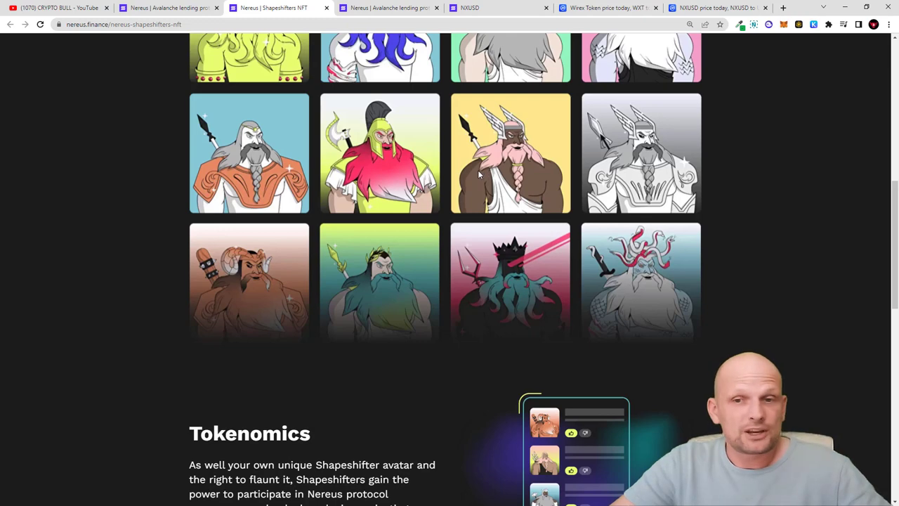
# Scroll to the full Tokenomics text and highlight the Tokenomics heading.
pyautogui.scroll(3)
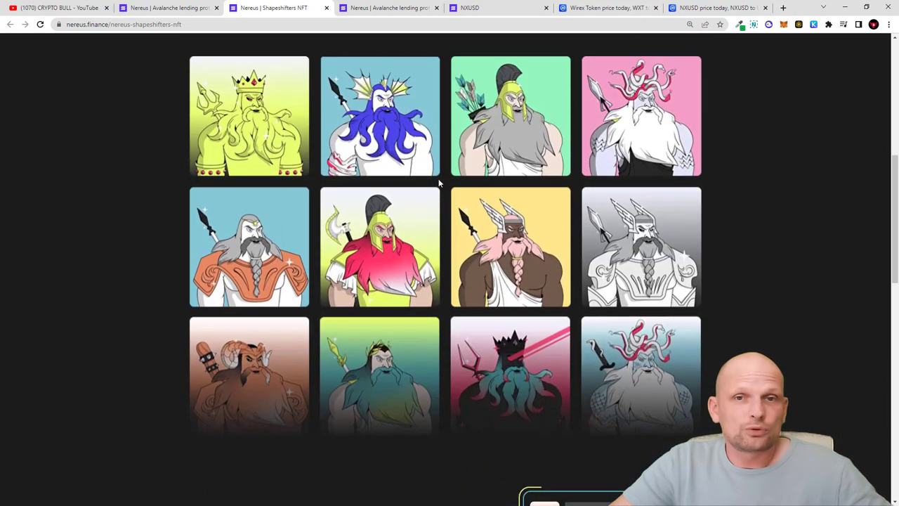
pyautogui.scroll(-3)
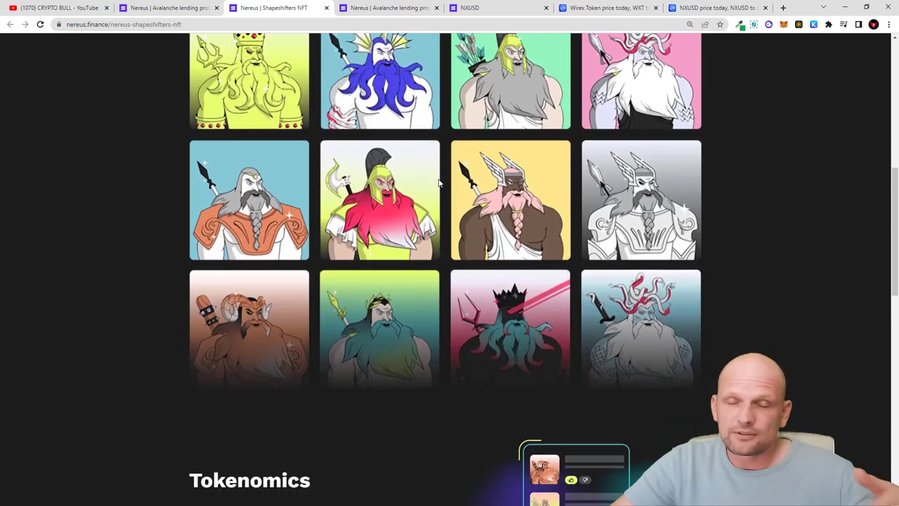
pyautogui.scroll(-3)
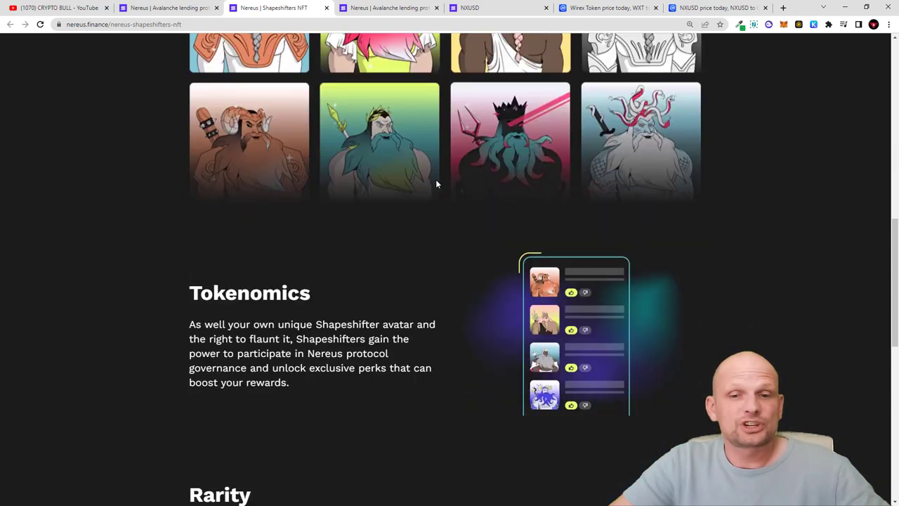
pyautogui.scroll(3)
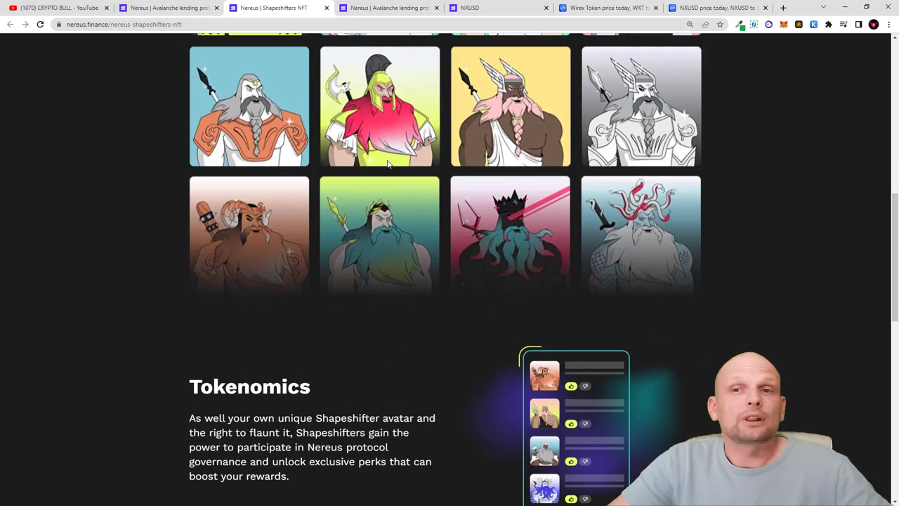
pyautogui.scroll(-3)
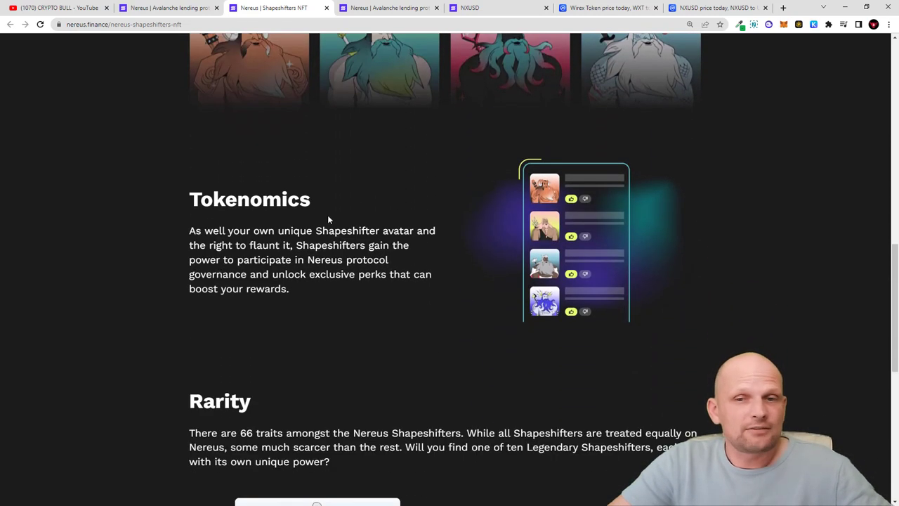
pyautogui.scroll(-3)
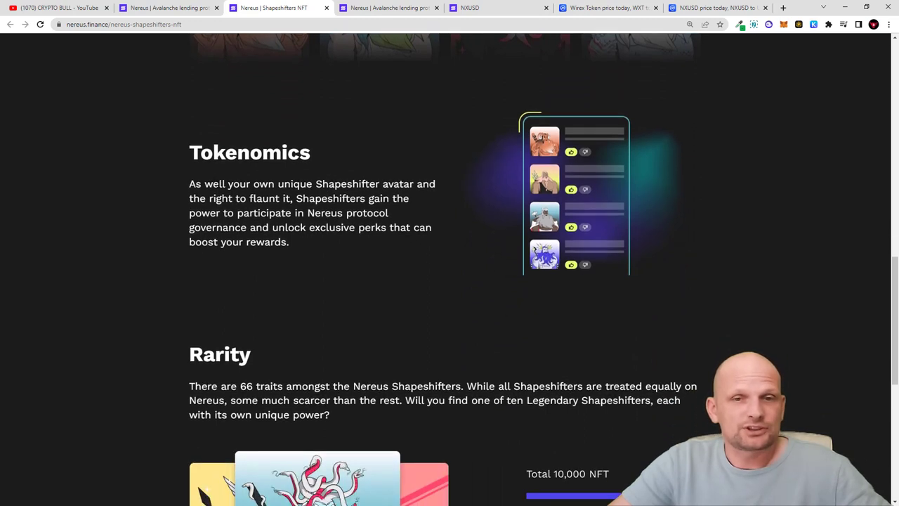
pyautogui.doubleClick(249, 152)
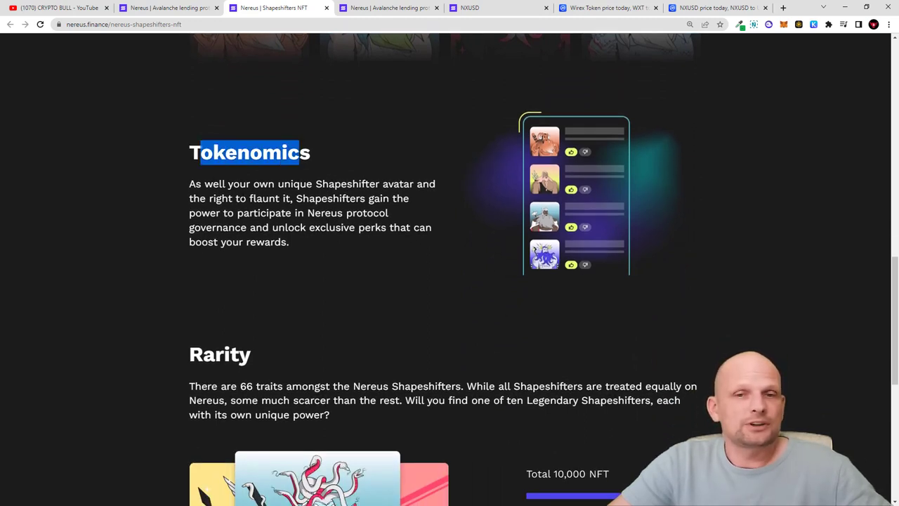
pyautogui.moveTo(423, 199)
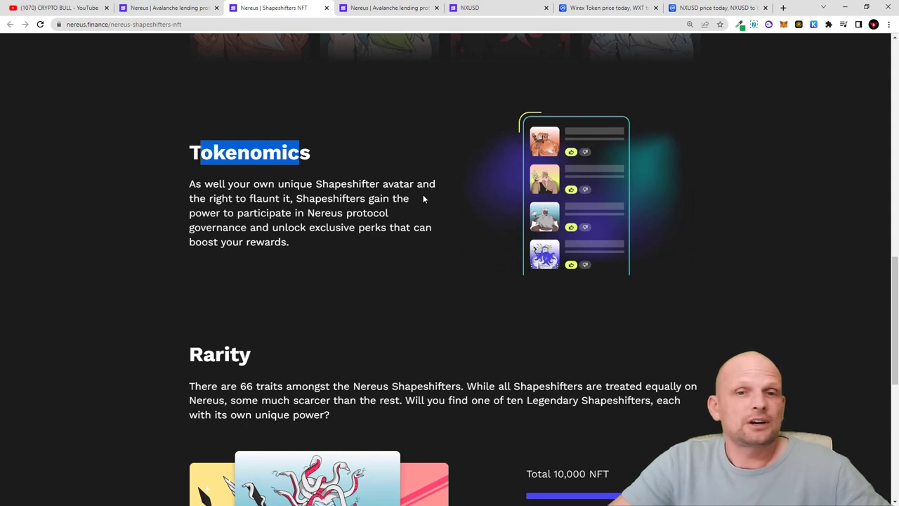
pyautogui.moveTo(394, 209)
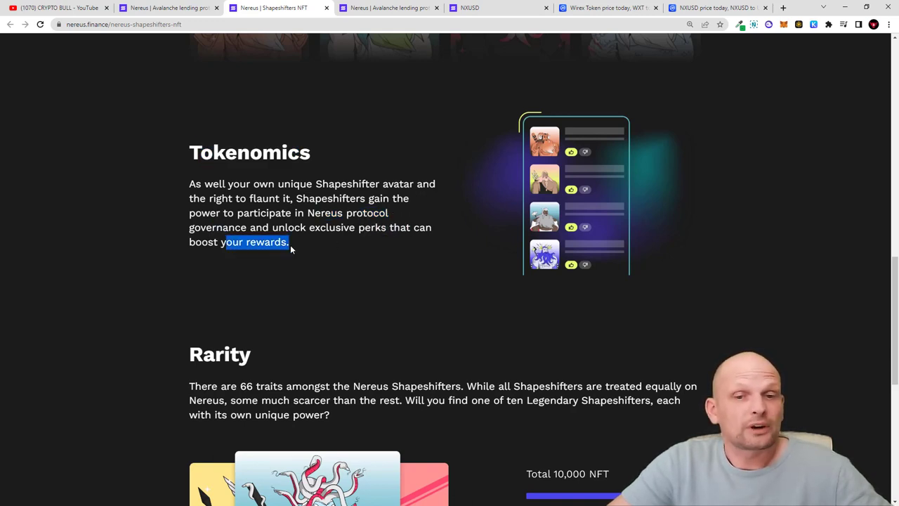
# Scroll to the Rarity section and highlight '66 traits' and 'Will you', then return up to the gallery.
pyautogui.scroll(-3)
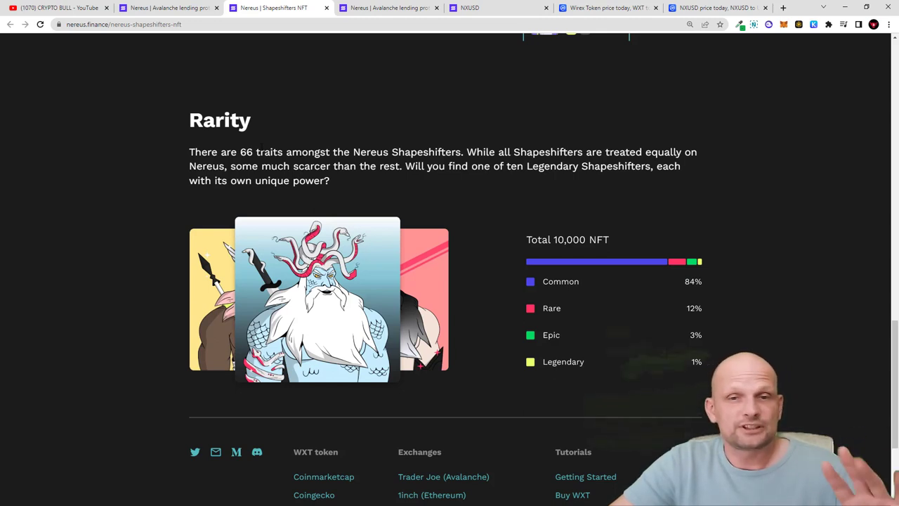
pyautogui.doubleClick(261, 152)
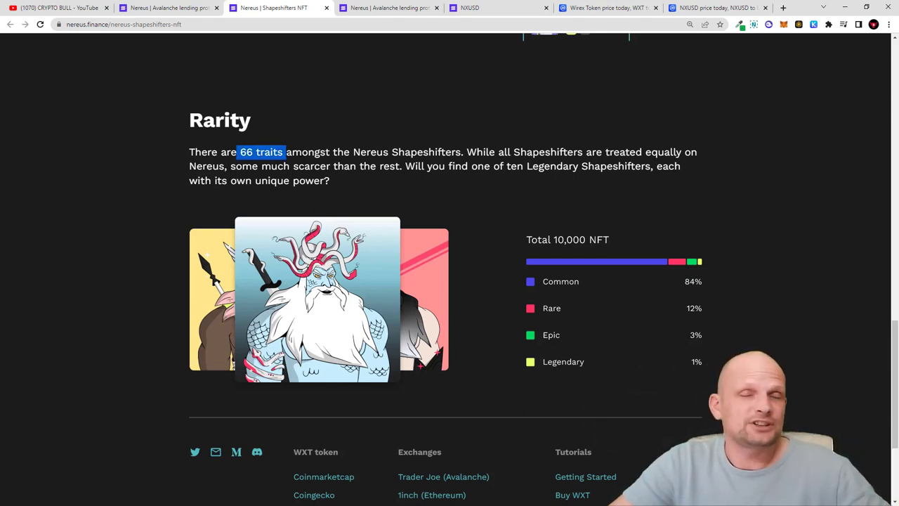
pyautogui.moveTo(355, 177)
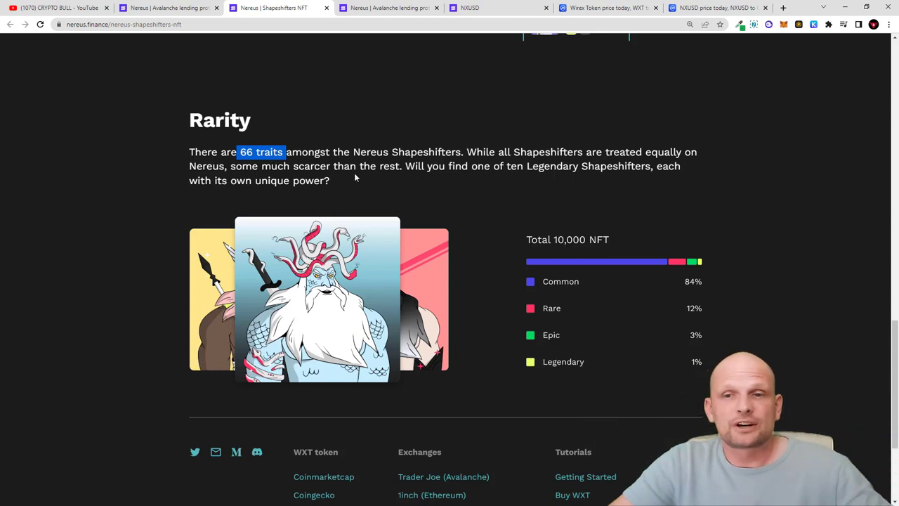
pyautogui.moveTo(355, 177)
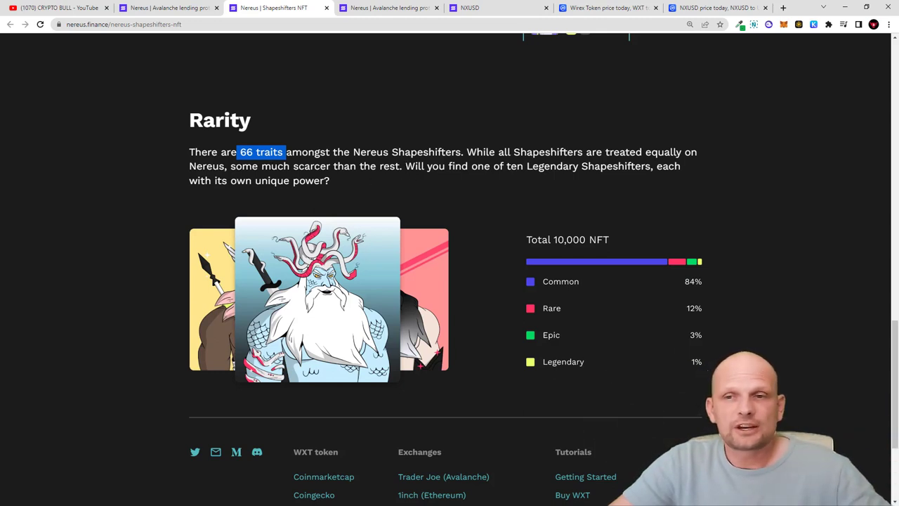
pyautogui.doubleClick(424, 165)
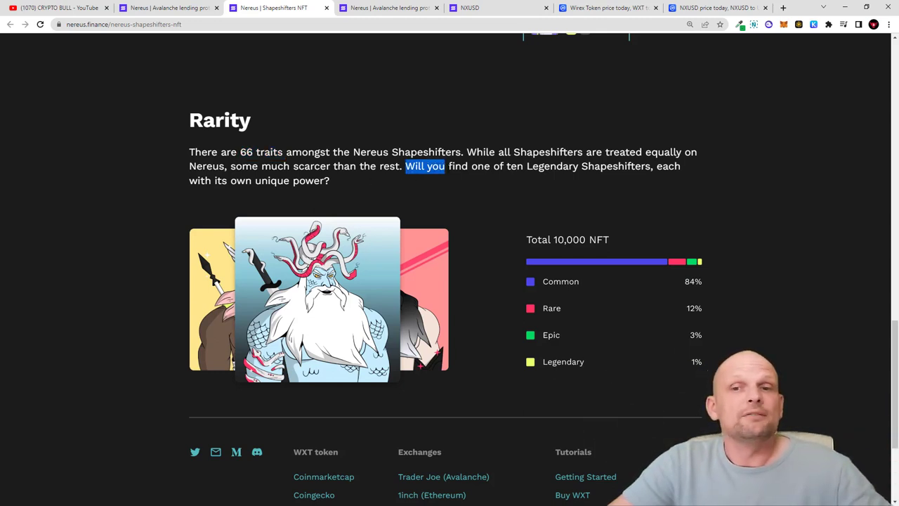
pyautogui.moveTo(405, 166); pyautogui.dragTo(593, 165)
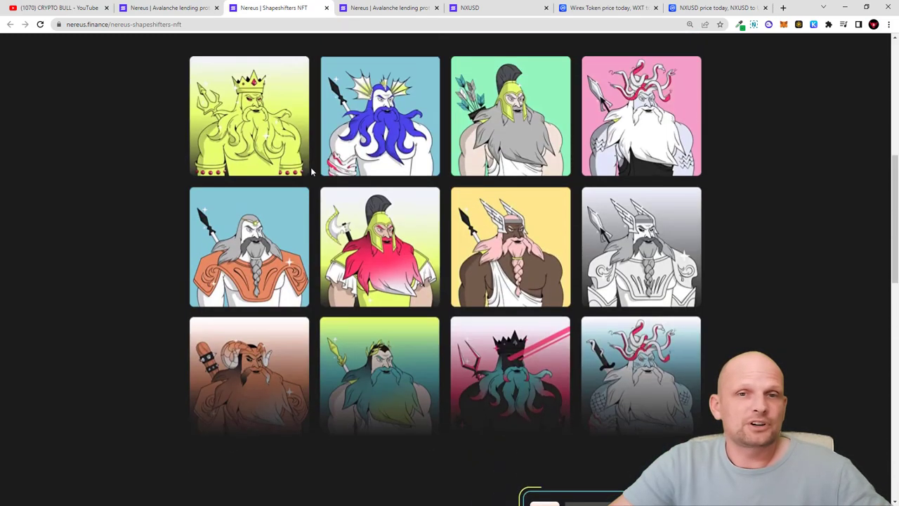
# Scroll up to the Shapeshifters hero intro with Mint (coming soon), then down to The Collection.
pyautogui.scroll(3)
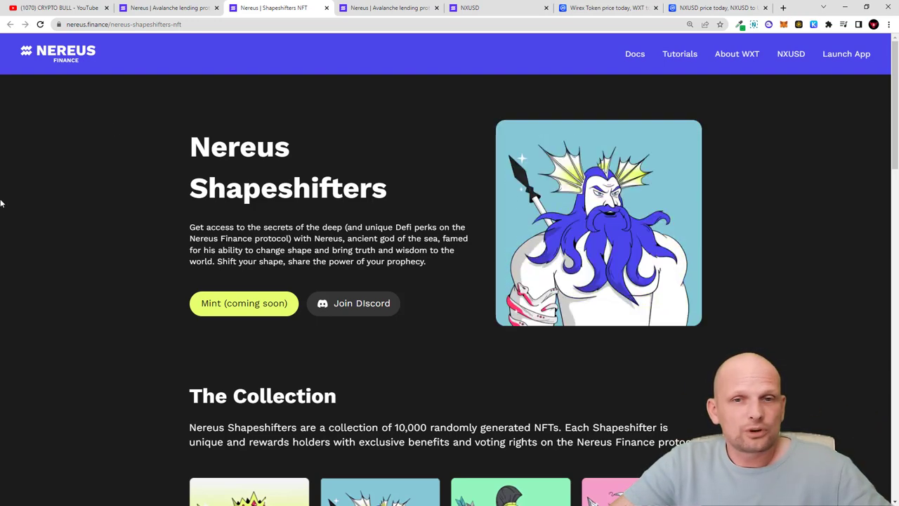
pyautogui.scroll(-3)
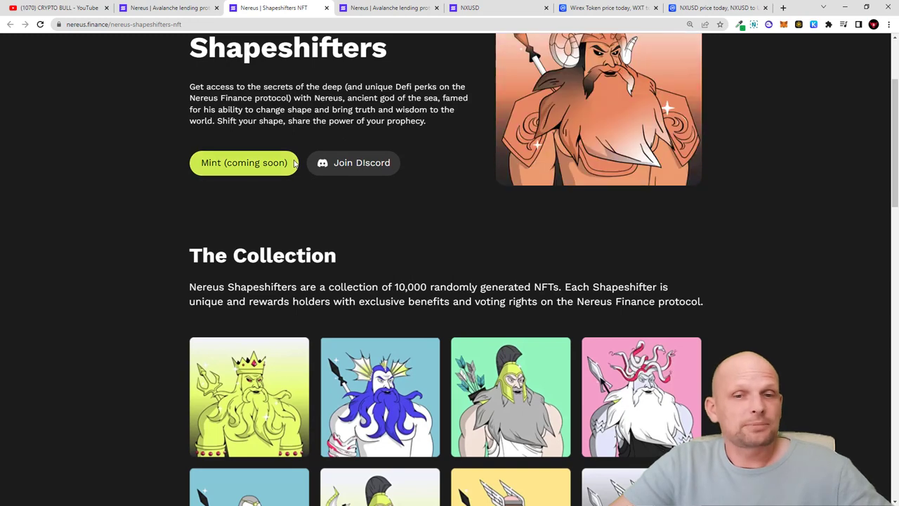
pyautogui.moveTo(356, 171)
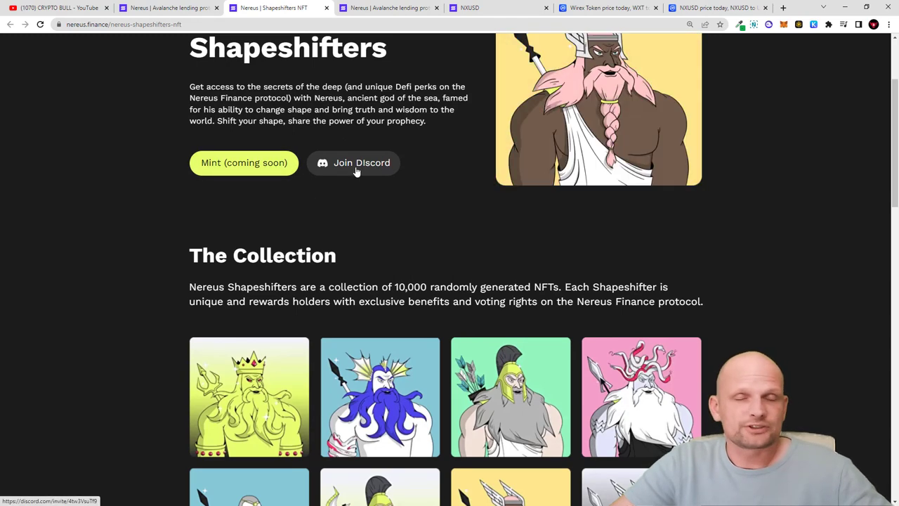